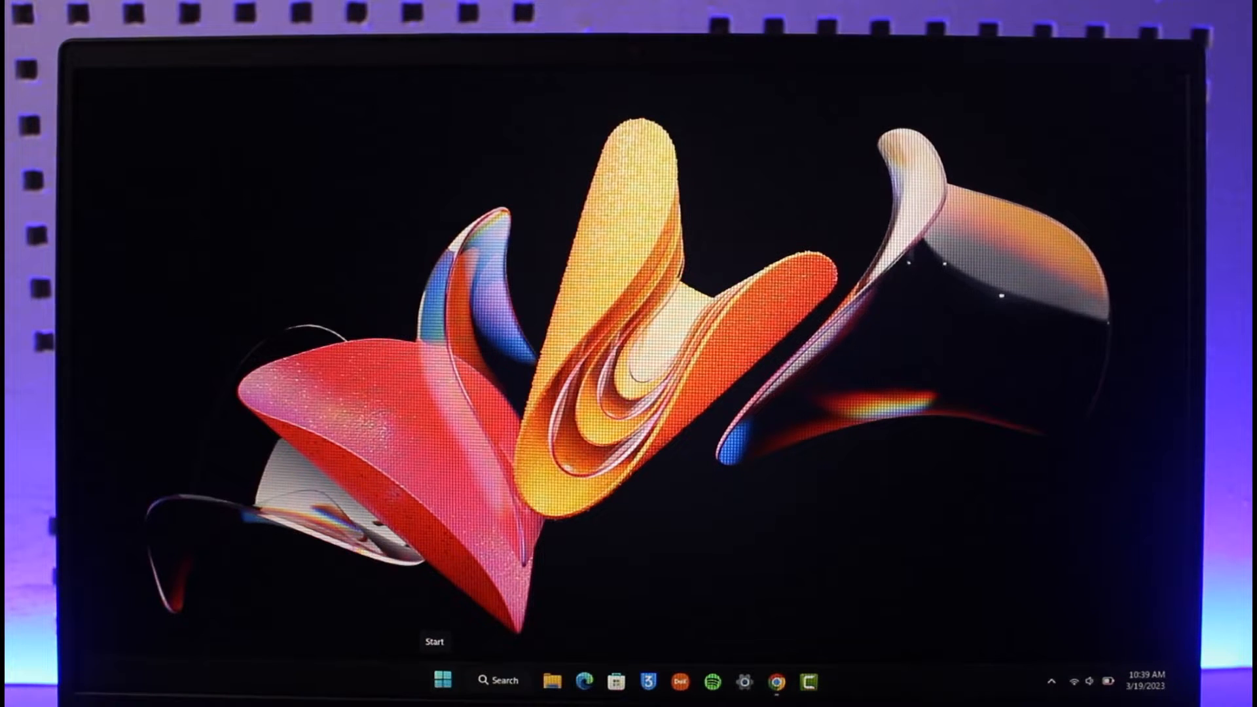
mouse_move(775, 682)
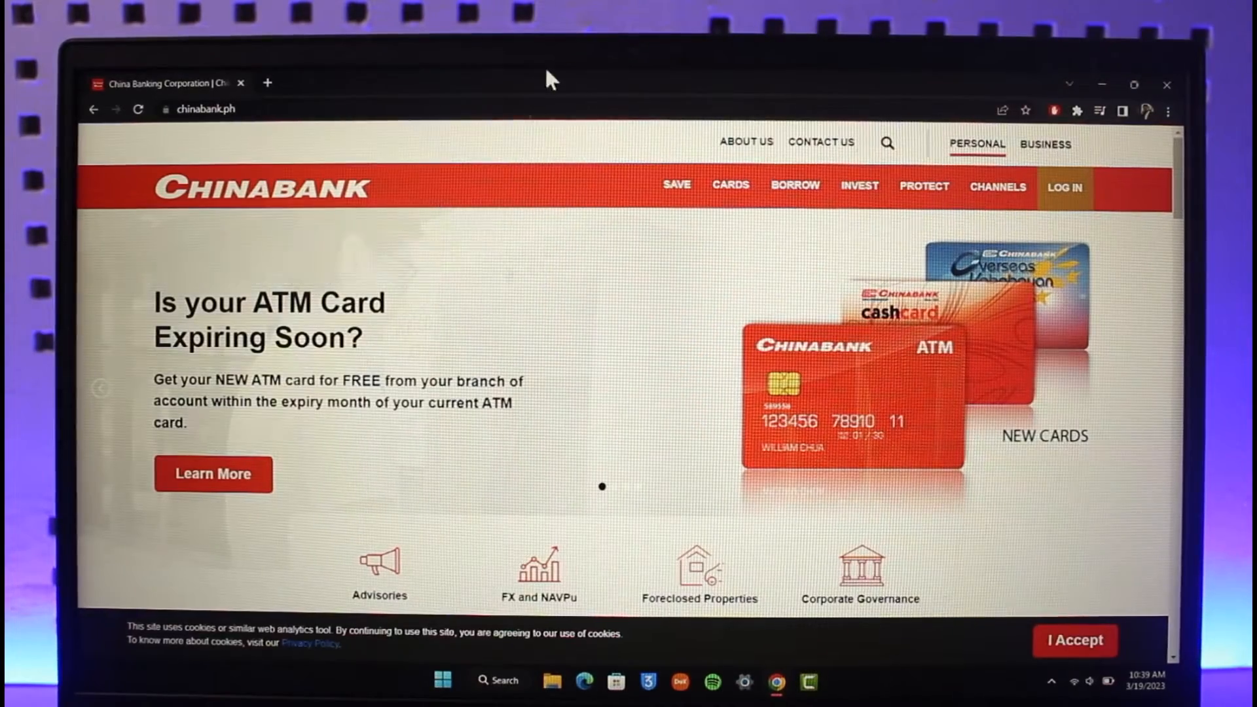
Step: Go to chinabank.ph and head toward the online banking login
click(1064, 187)
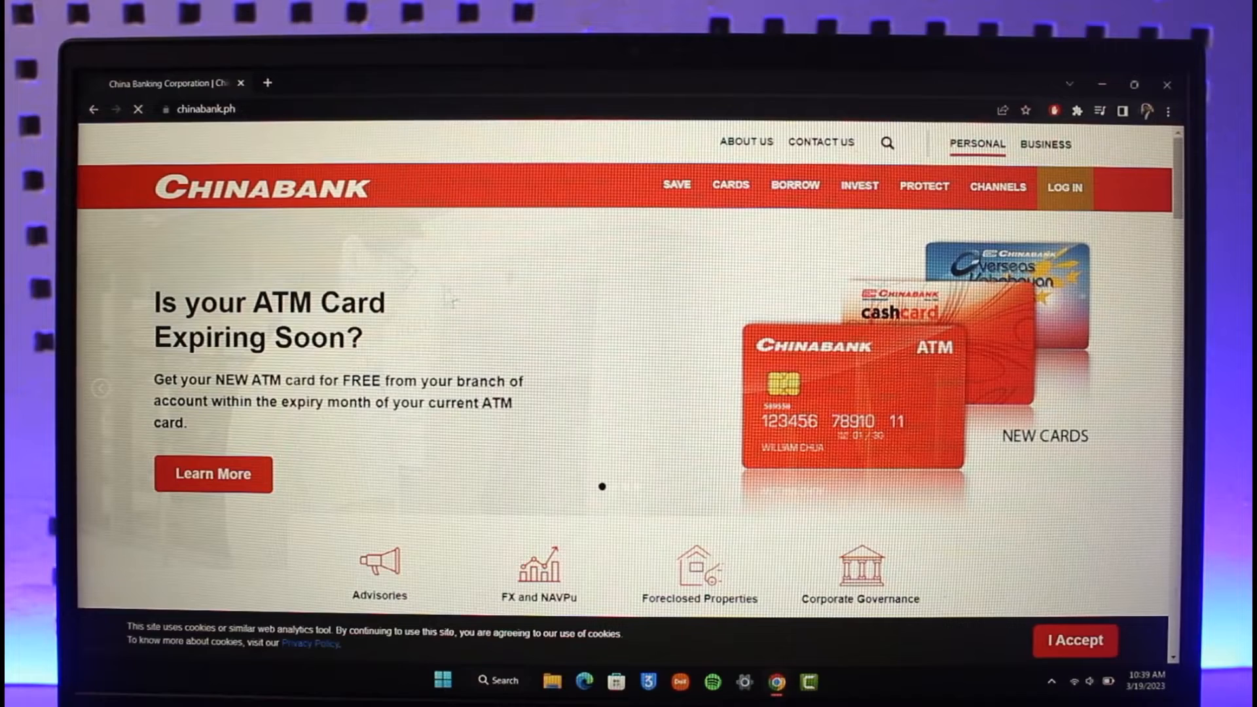
Step: Choose personal online banking from LOG IN to reach the CBC Online login page
click(1064, 186)
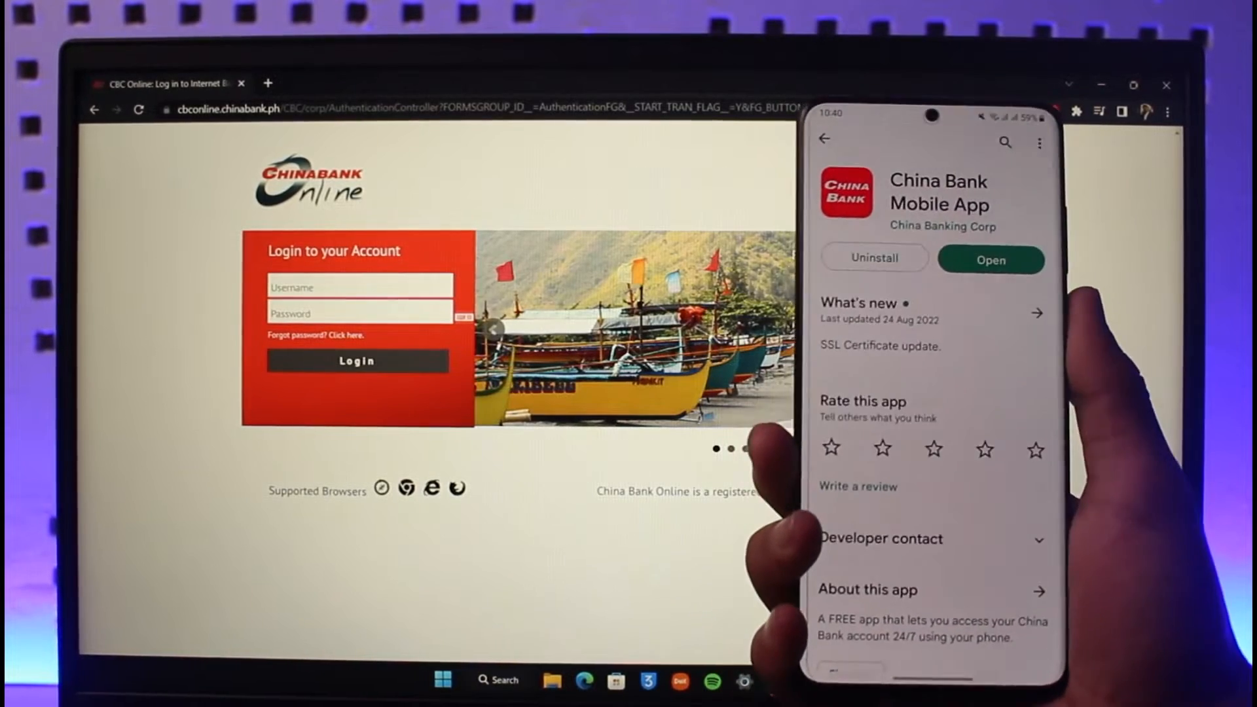
Step: Launch the China Bank Mobile App from its Play Store page
click(990, 260)
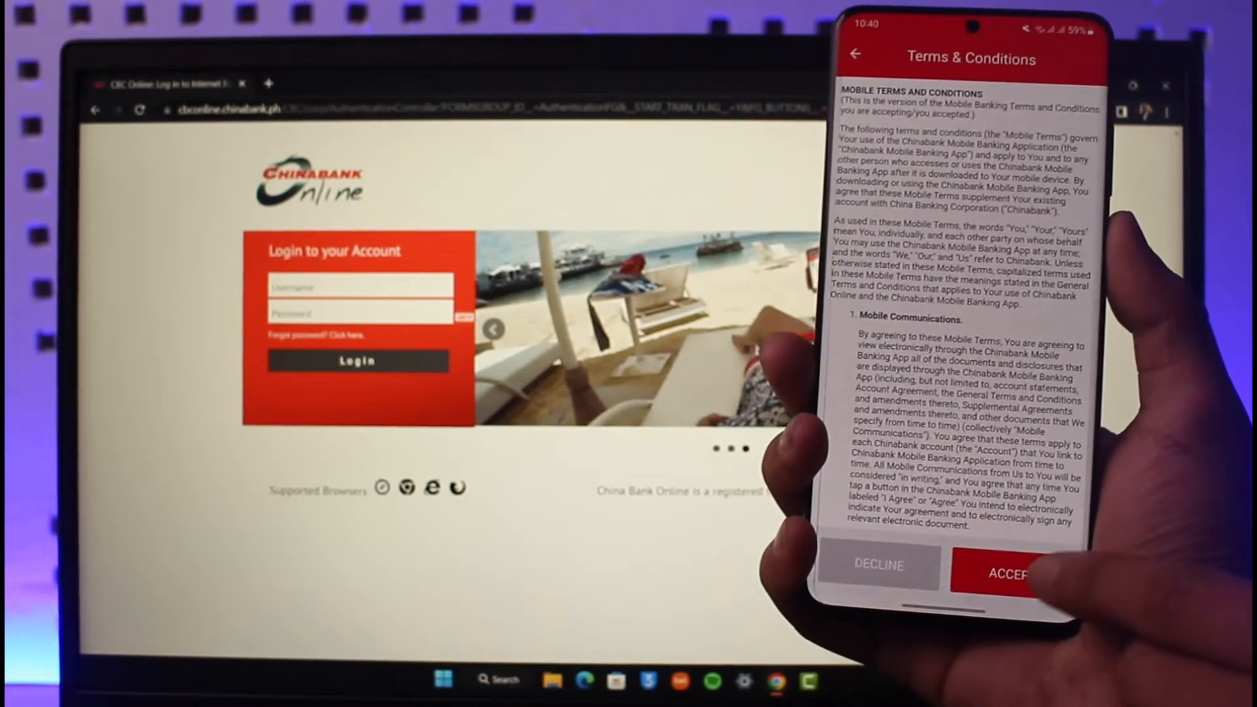
Step: Accept the mobile banking terms, then begin Sign Up using an ATM/Cash Card
click(1005, 569)
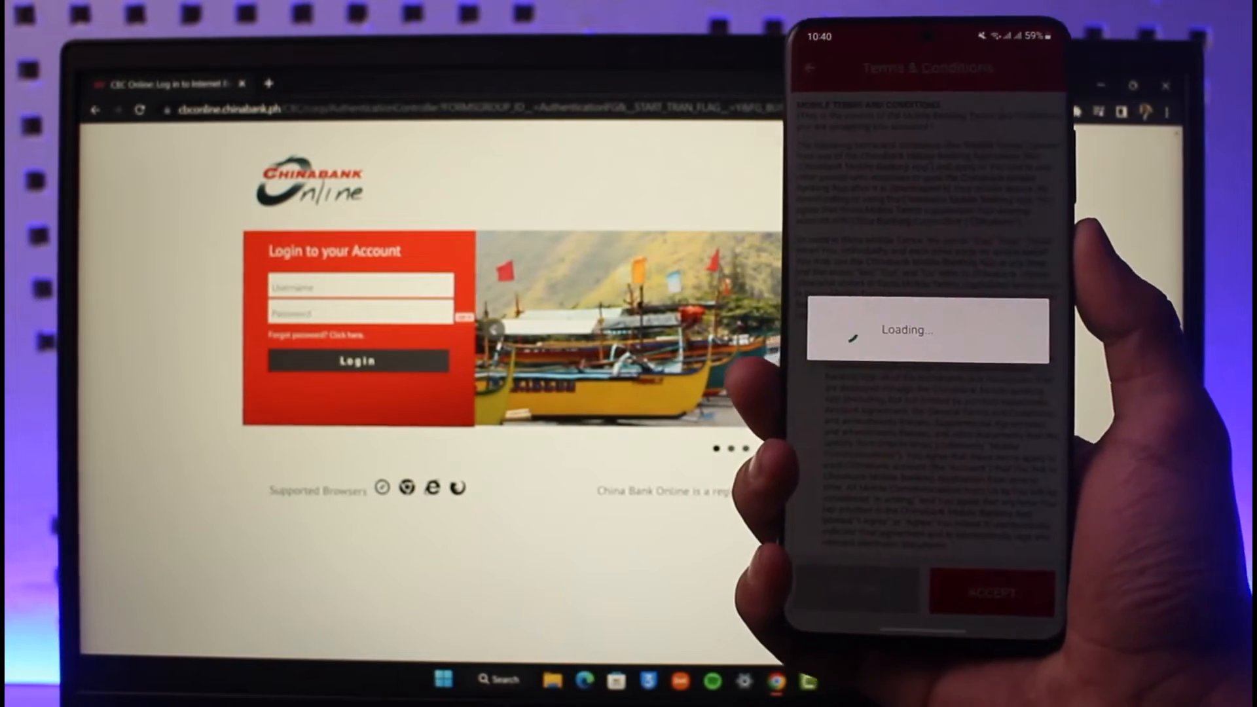
click(992, 592)
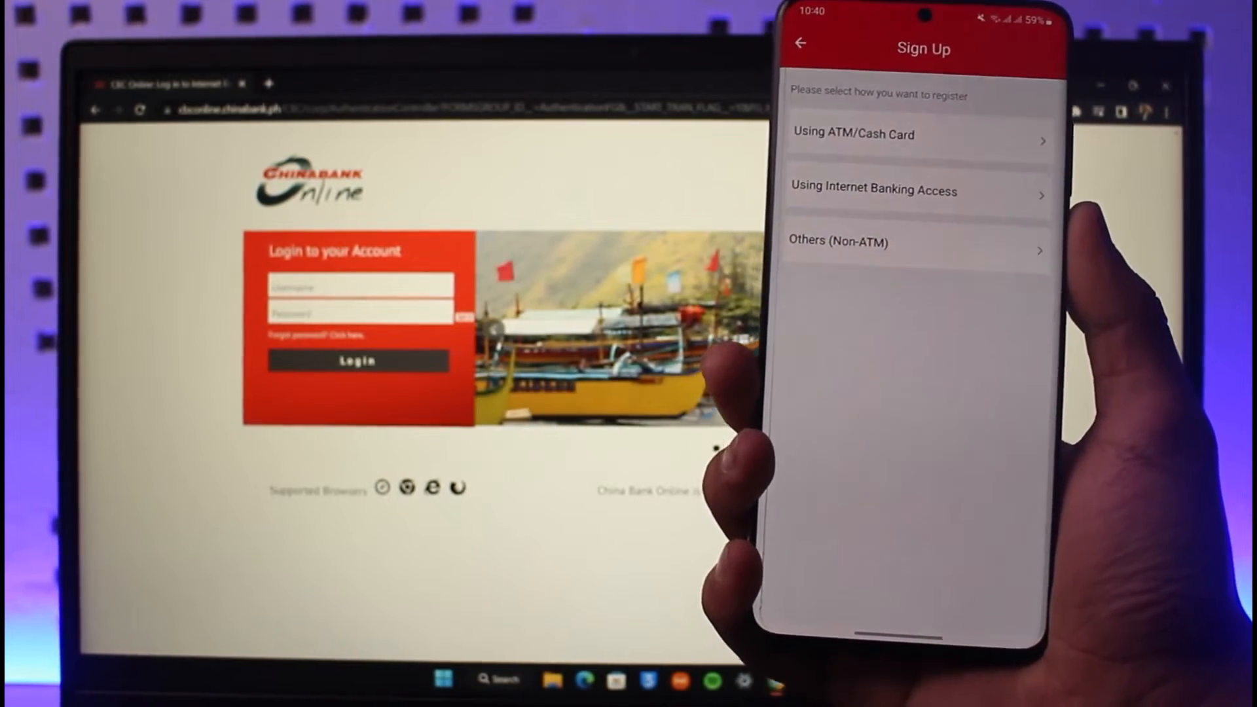
click(854, 133)
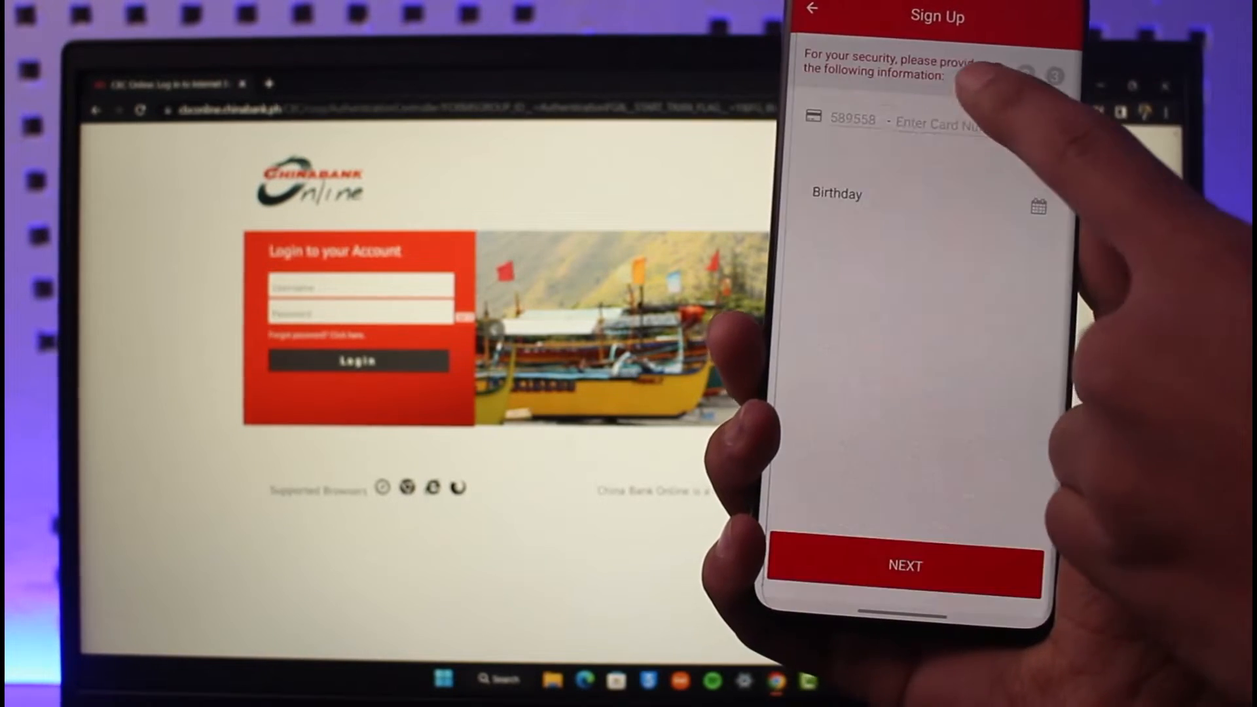